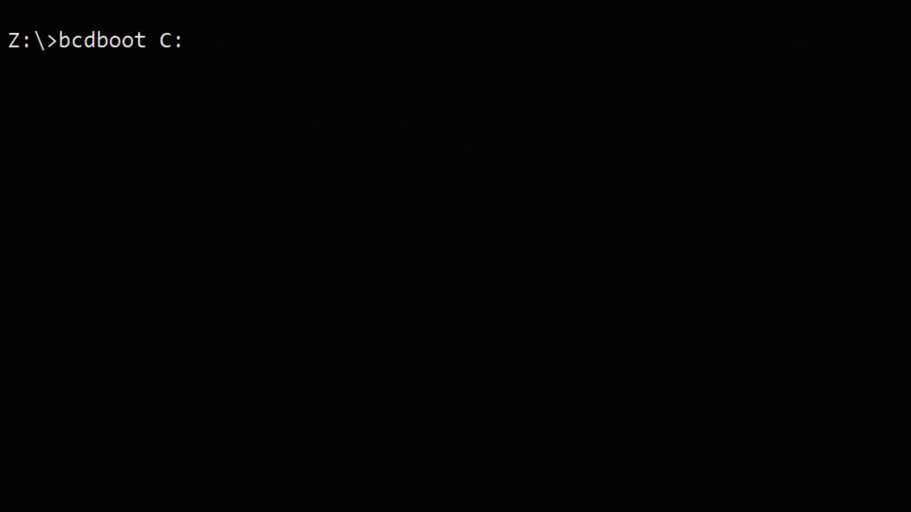
# - Run bcdboot C:\windows /l en-us /s z: /f All, which fails to copy boot files
pyautogui.write('\\windows')
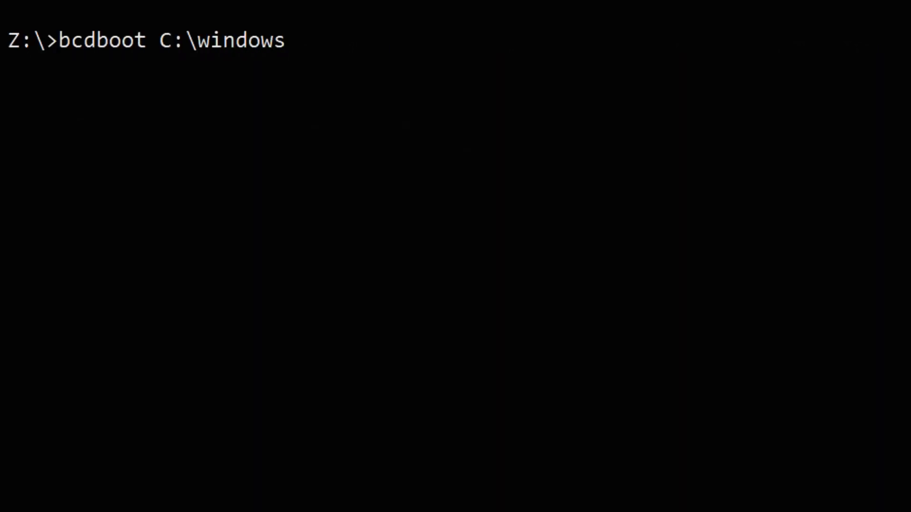
pyautogui.write('/l en-us')
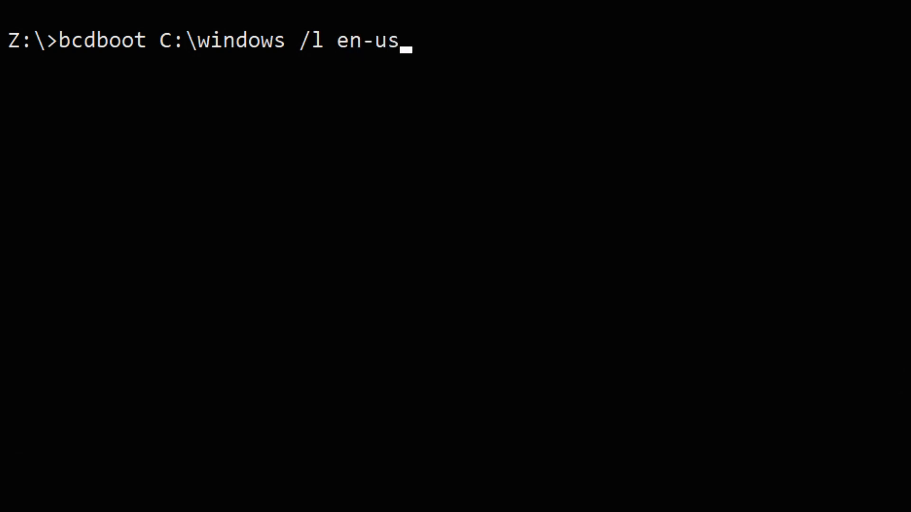
pyautogui.write('/s z: /')
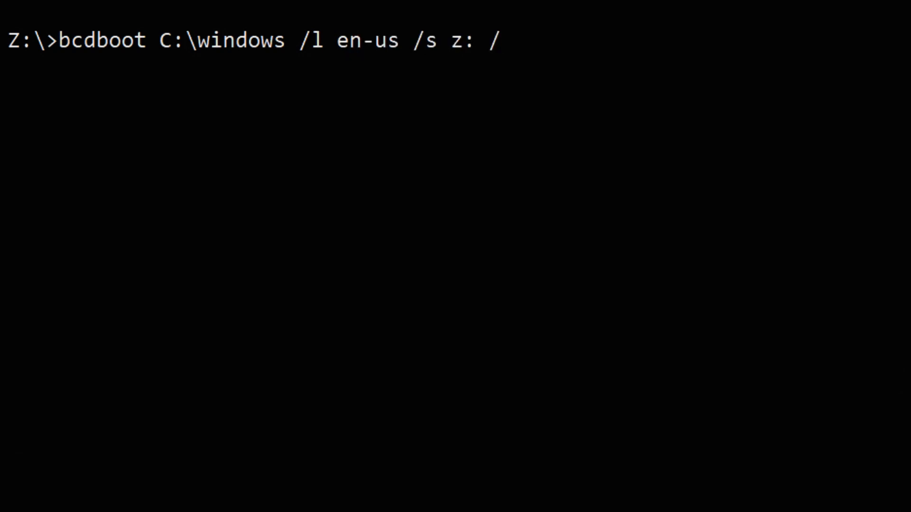
pyautogui.write('f All')
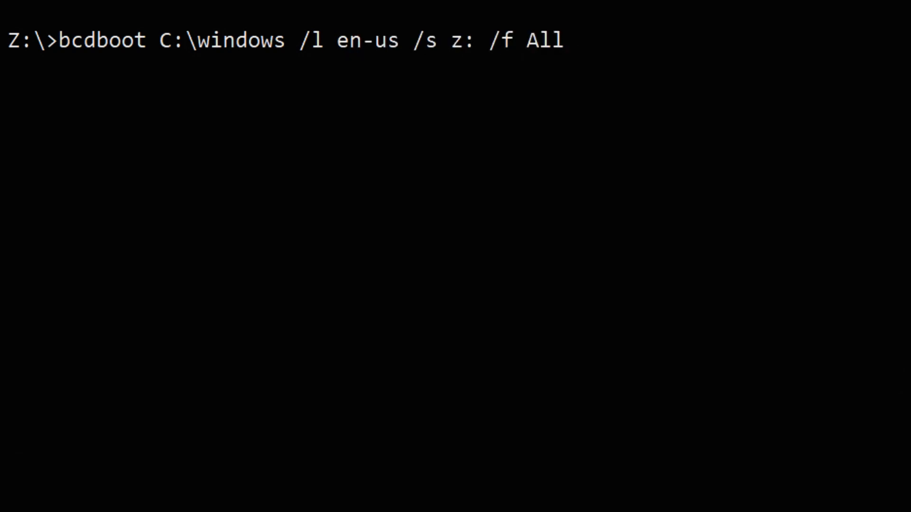
pyautogui.press('Return')
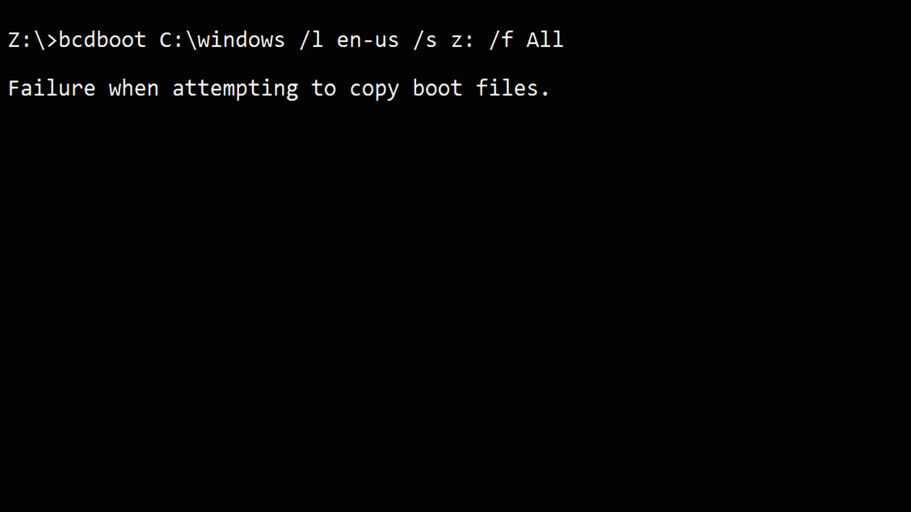
pyautogui.write('bcdboot')
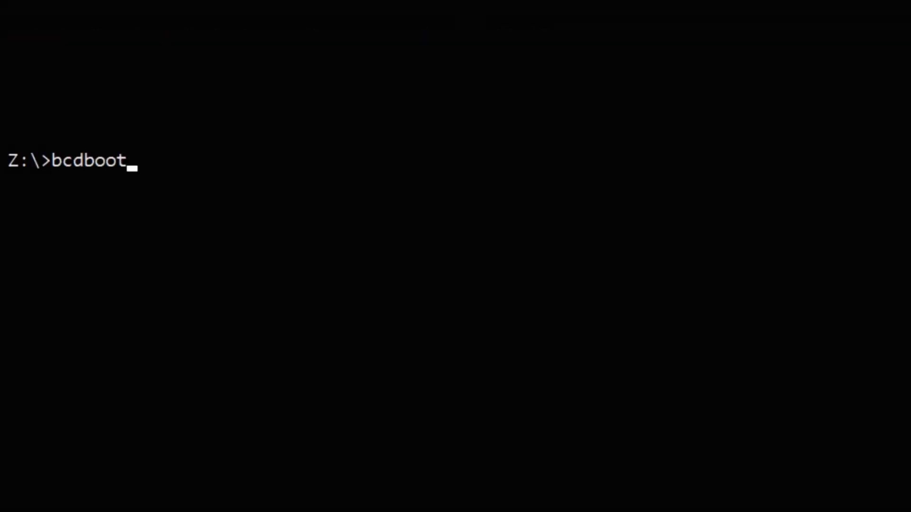
# - Type the template bcdboot C:\windows /L en-us /s (assign letter) /f BIOS or UEFI or EFI or All
pyautogui.write('C:\\win')
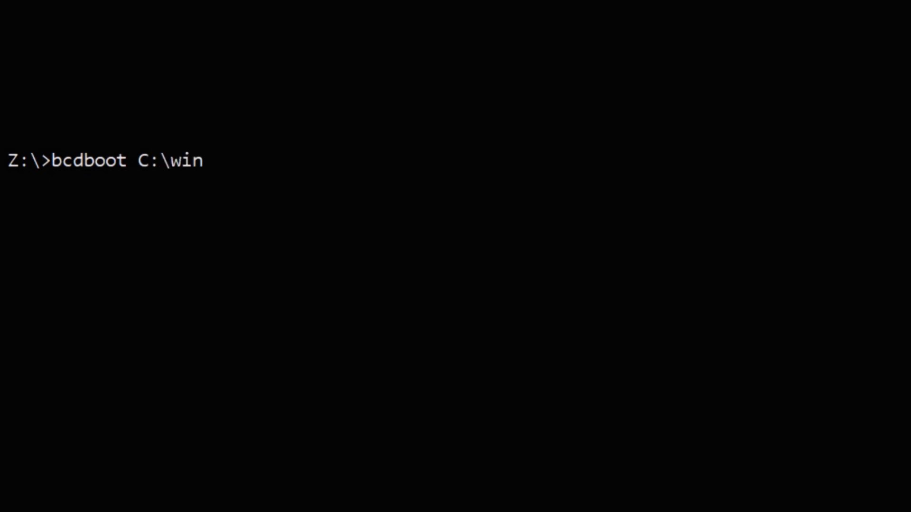
pyautogui.write('dows /L')
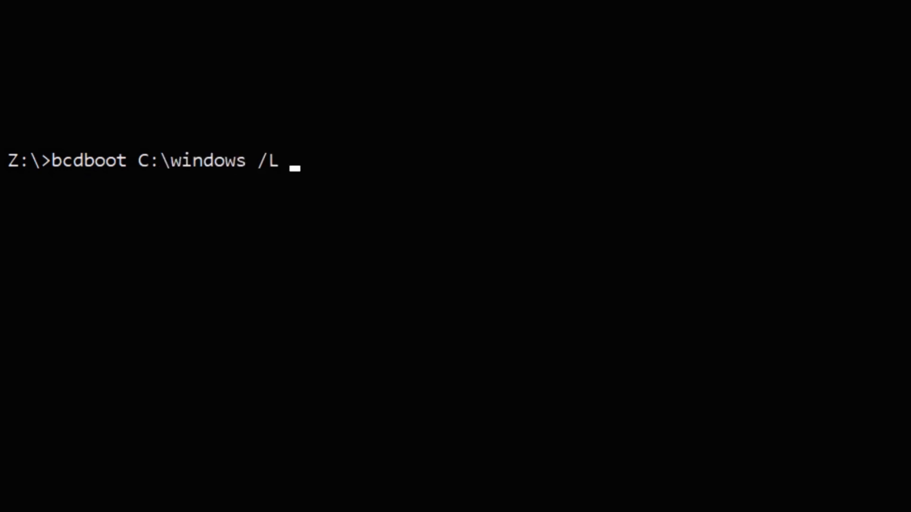
pyautogui.write('en-us /')
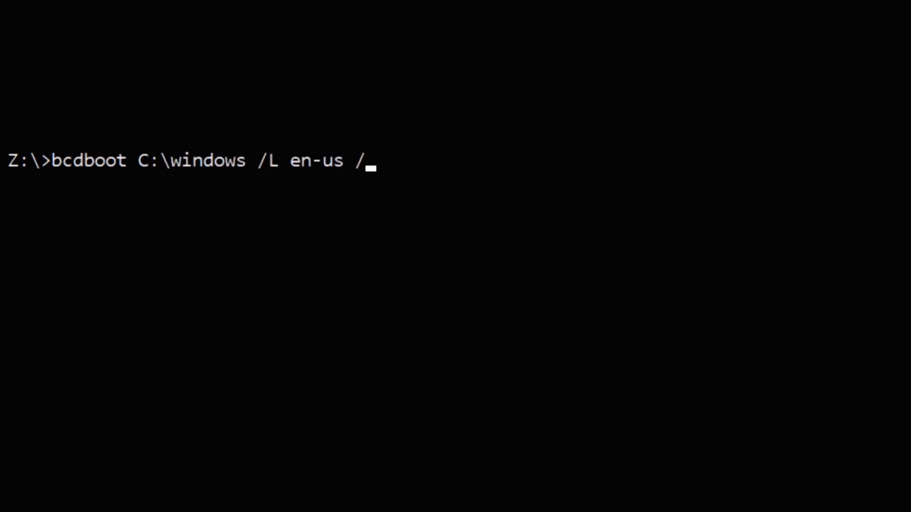
pyautogui.write('s (assig')
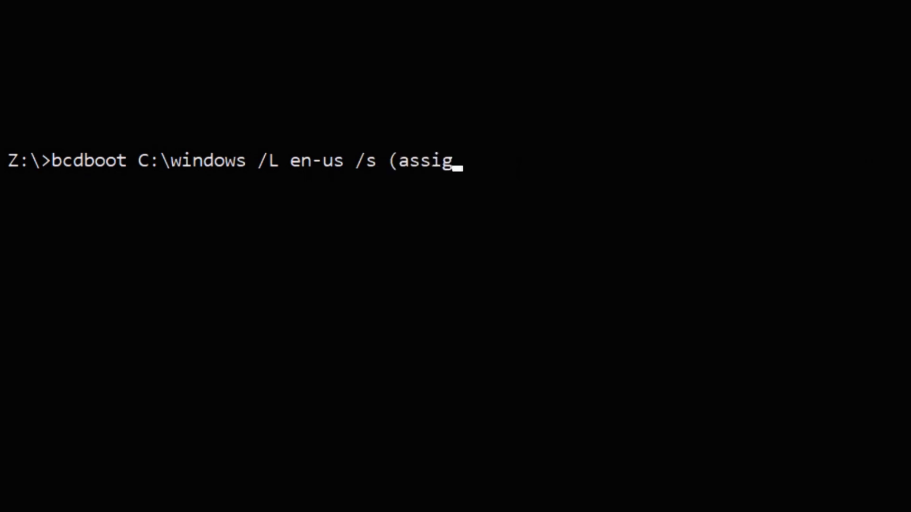
pyautogui.write('n letter): /f B')
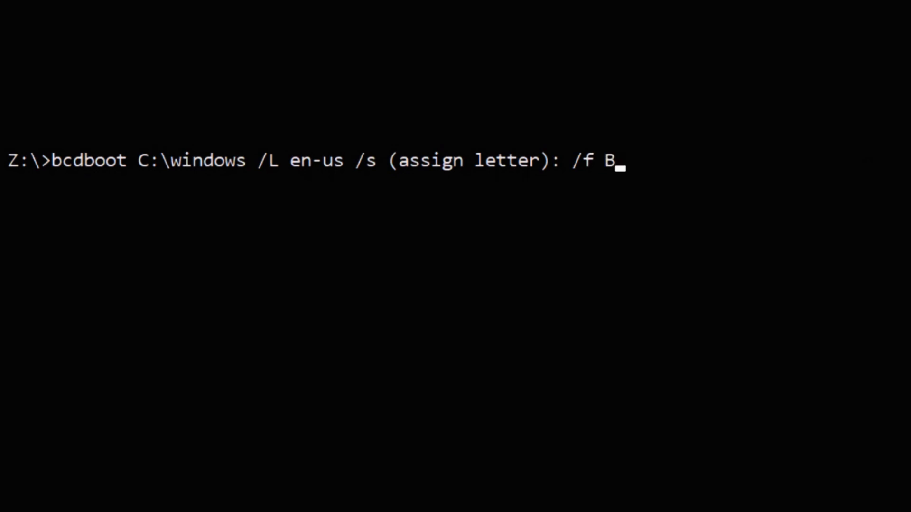
pyautogui.write('IOS or U')
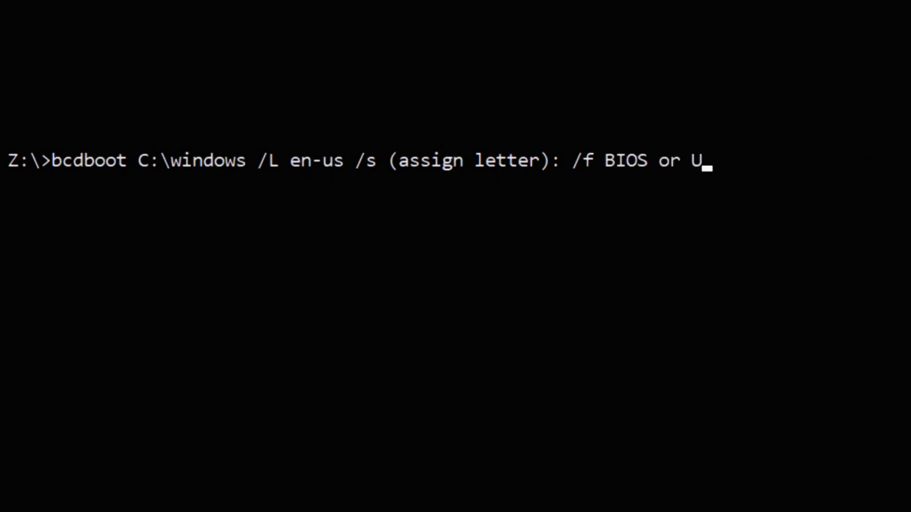
pyautogui.write('EFI or E')
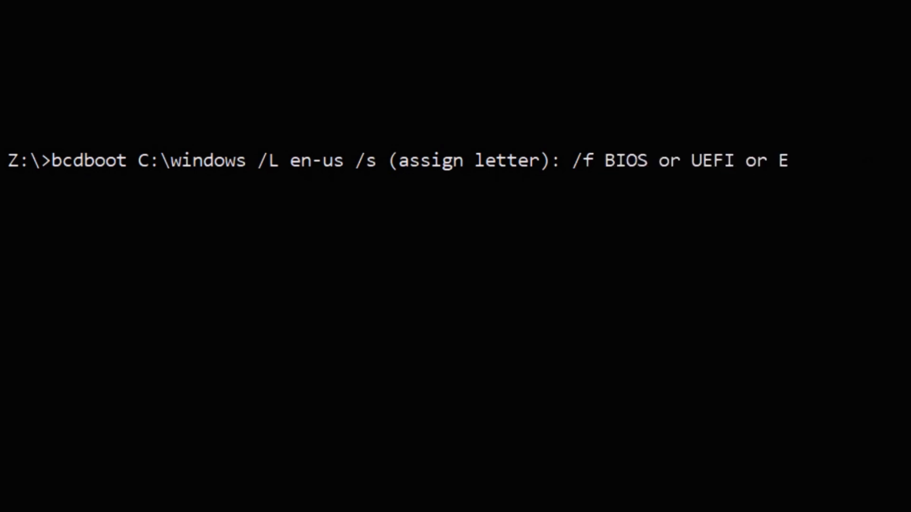
pyautogui.write('FI or Al')
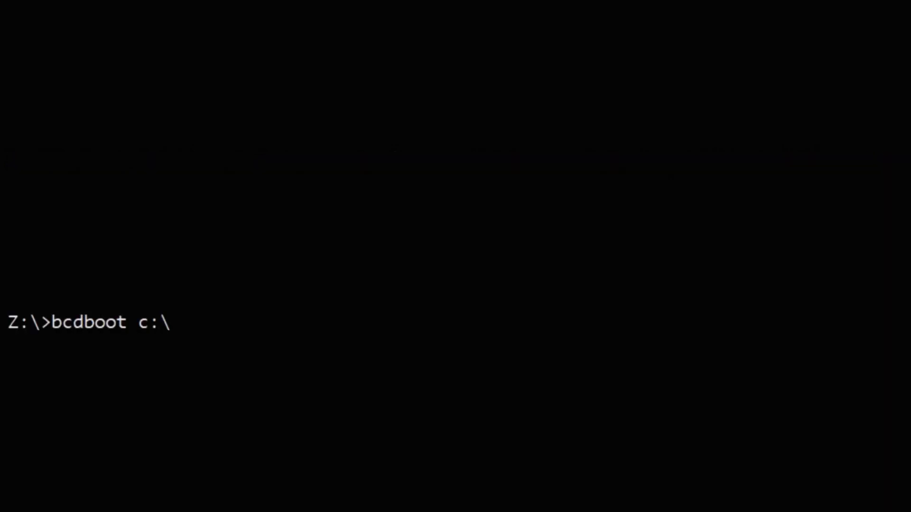
# - Retype it as bcdboot C:\windows /s (assign letter): /f BIOS or UEFI or EFI or All
pyautogui.write('windows /s')
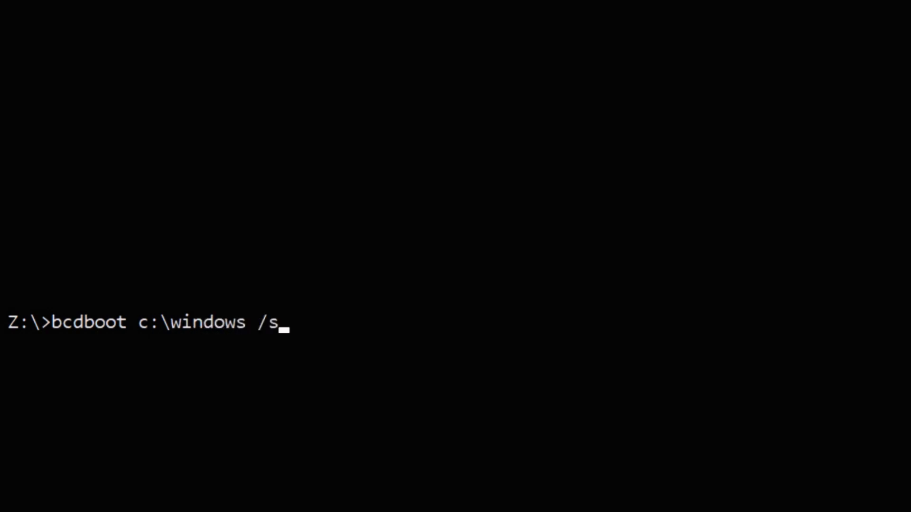
pyautogui.write('(assign l')
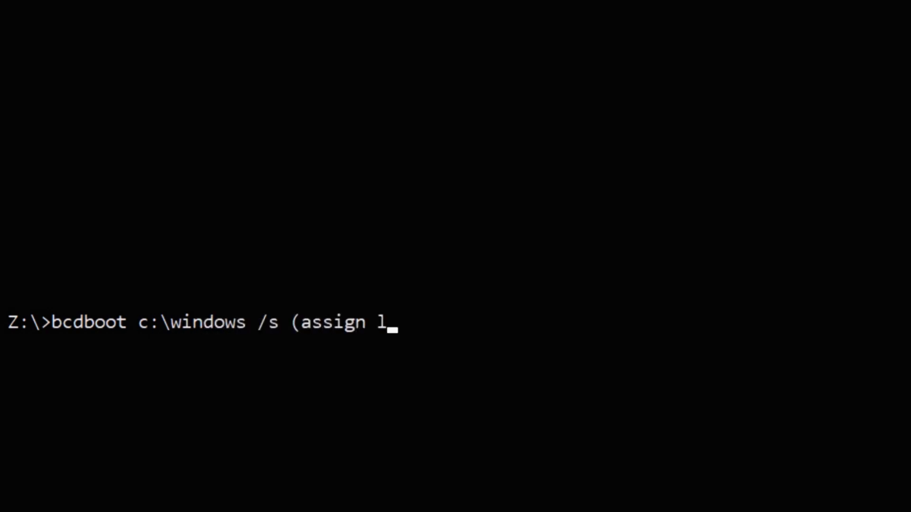
pyautogui.write('etter): /f')
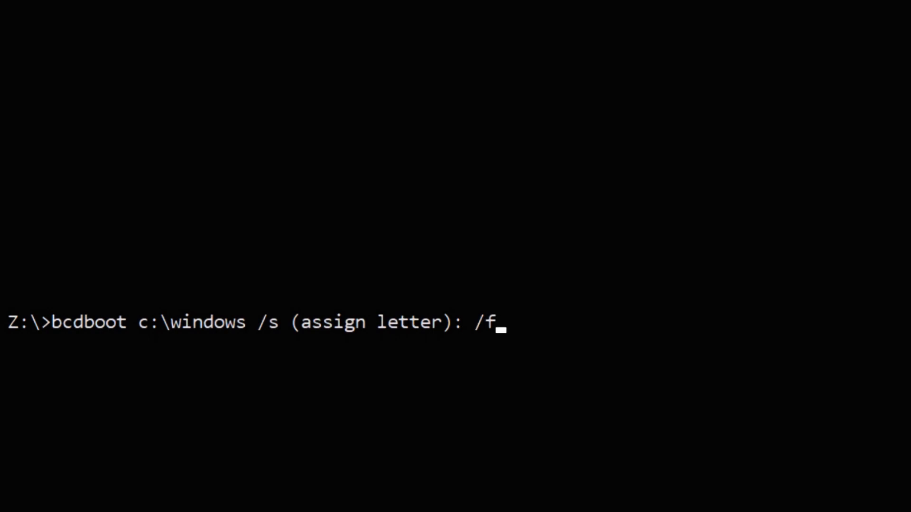
pyautogui.write('BIOS or UE')
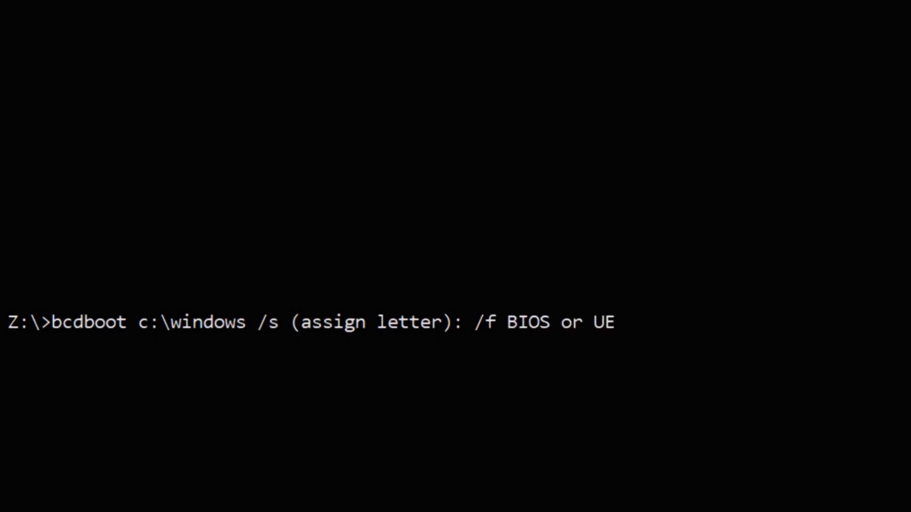
pyautogui.write('FI or EFI o')
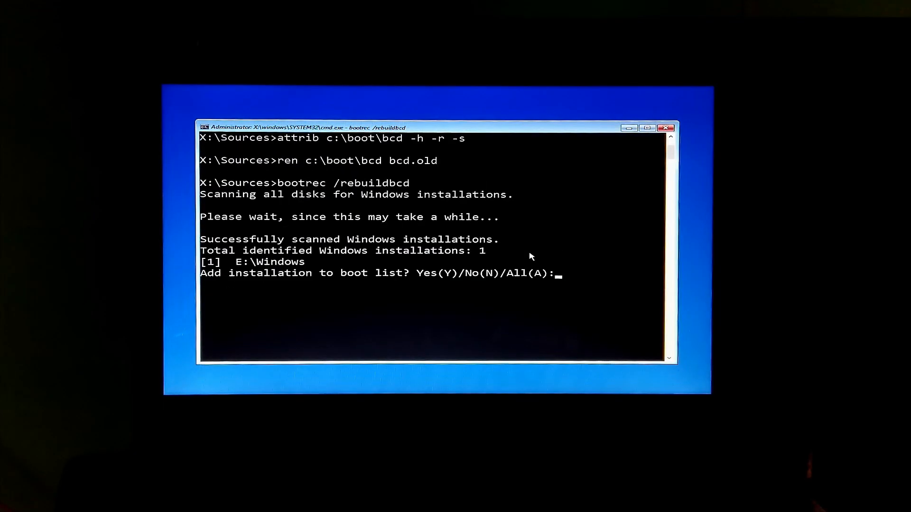
pyautogui.moveTo(572, 284)
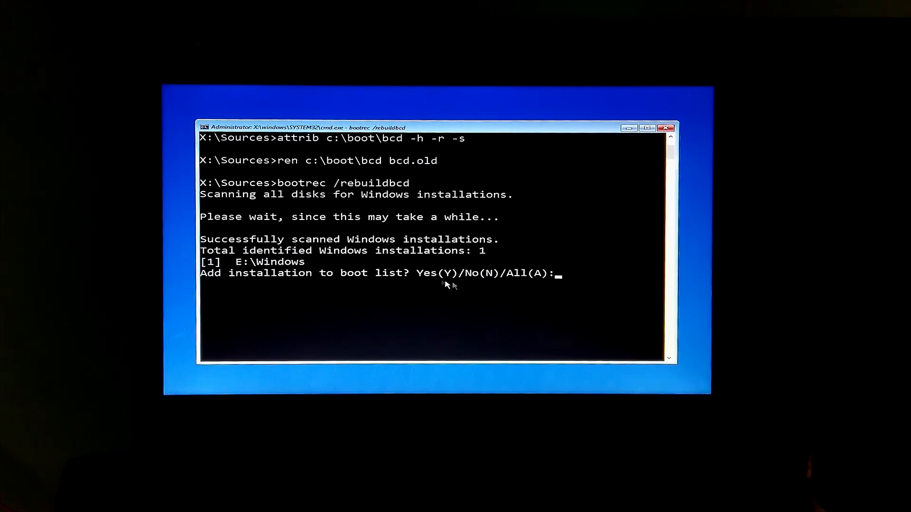
pyautogui.moveTo(530, 282)
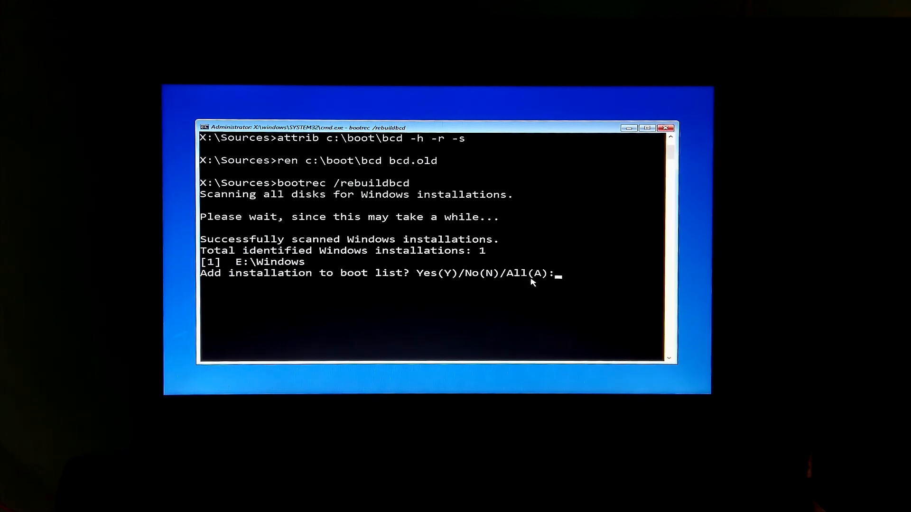
# - Answer A at the rebuildbcd prompt to add E:\Windows to the boot list
pyautogui.write('A')
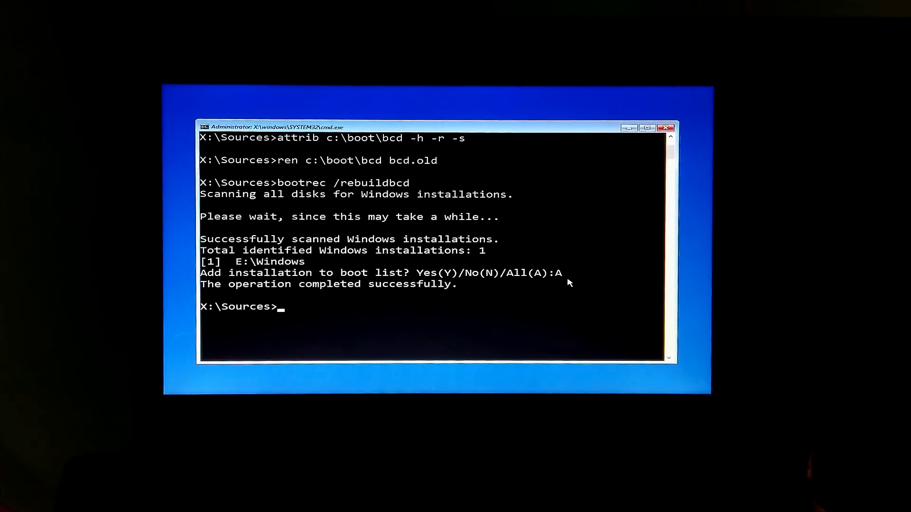
pyautogui.moveTo(365, 294)
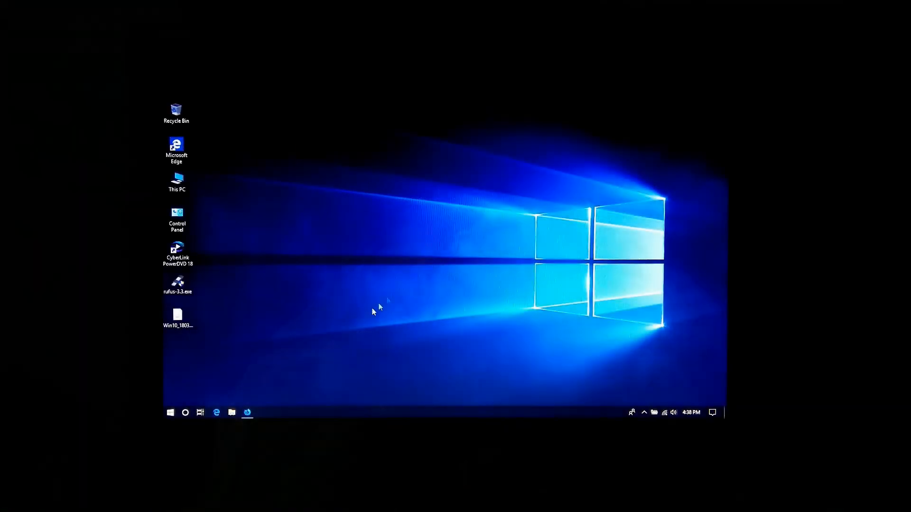
# - Open the ASA Technical channel's Videos list in the browser and scroll down
pyautogui.click(216, 412)
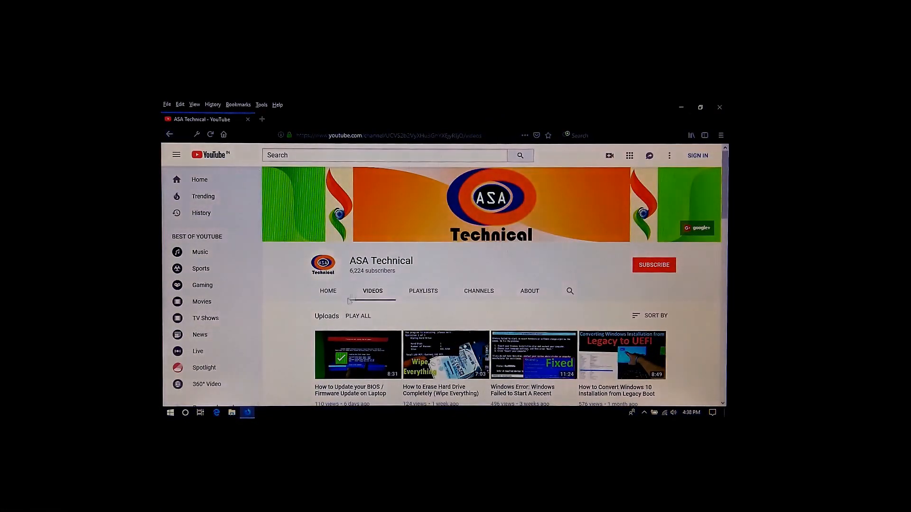
pyautogui.scroll(-3)
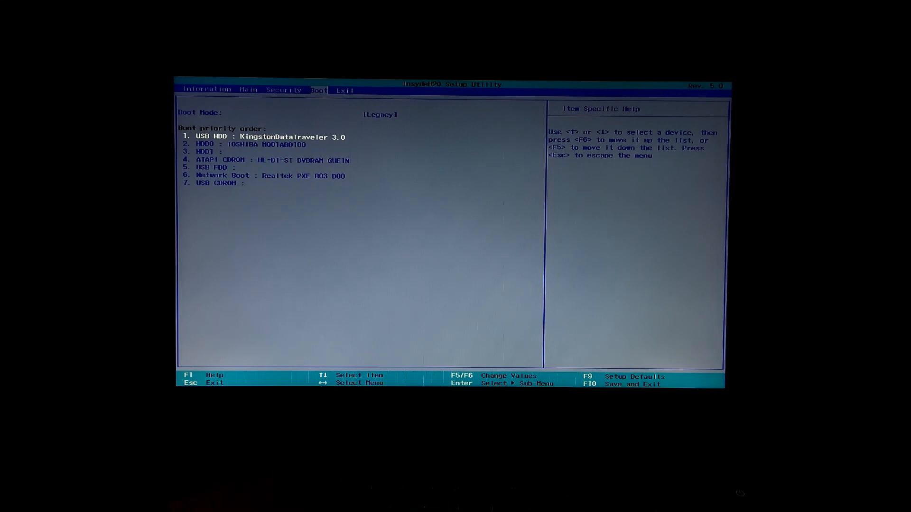
# - Save the boot order with Kingston DataTraveler first and exit setup using F10
pyautogui.press('f10')
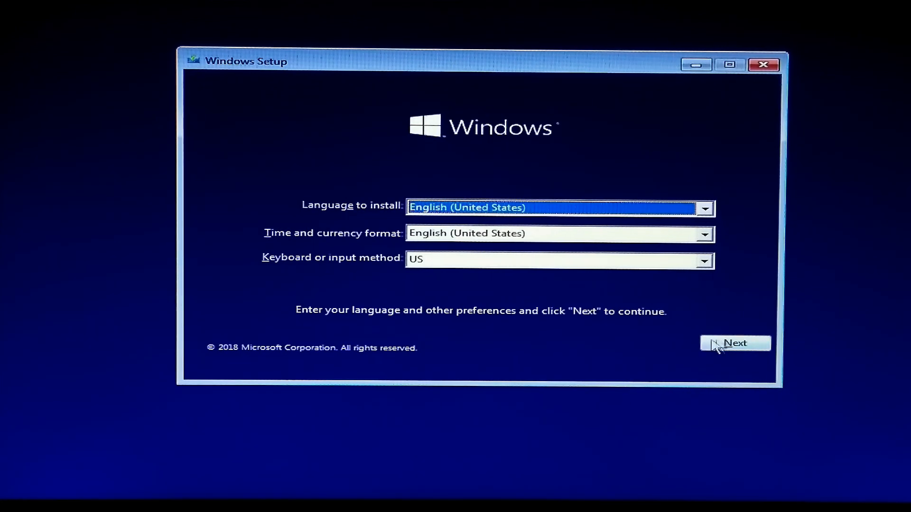
# - Accept default language settings, choose Repair your computer, then Troubleshoot to reach Advanced options
pyautogui.click(734, 342)
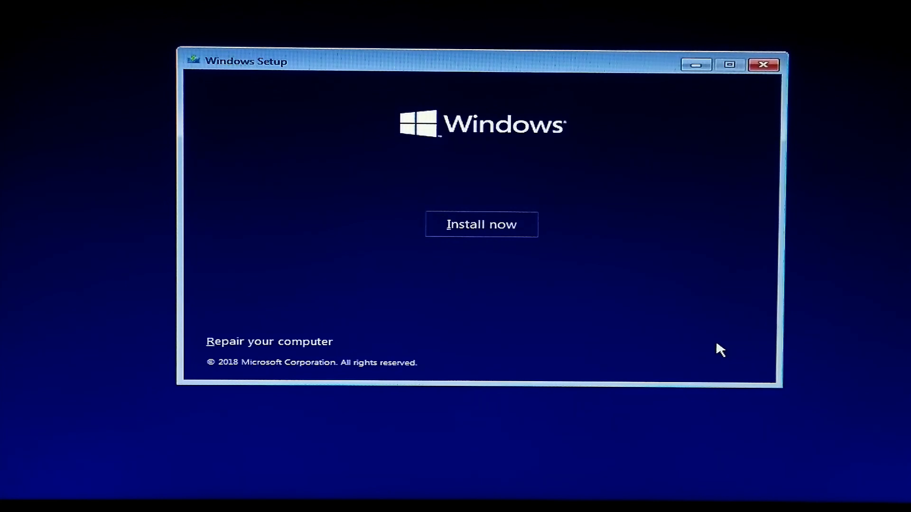
pyautogui.moveTo(284, 348)
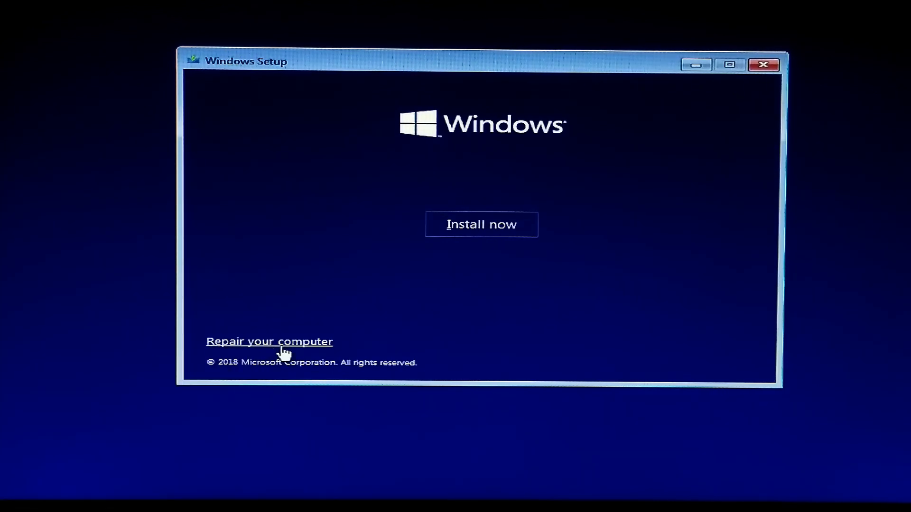
pyautogui.click(269, 341)
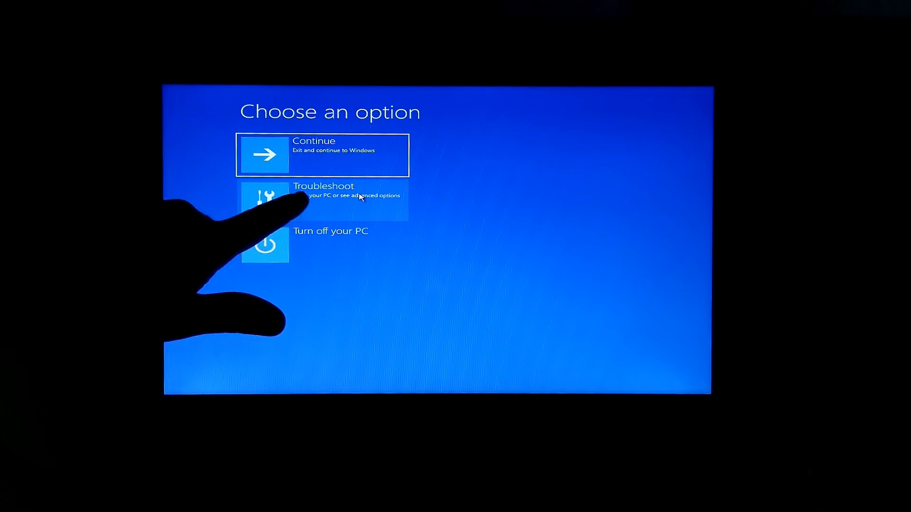
pyautogui.click(323, 196)
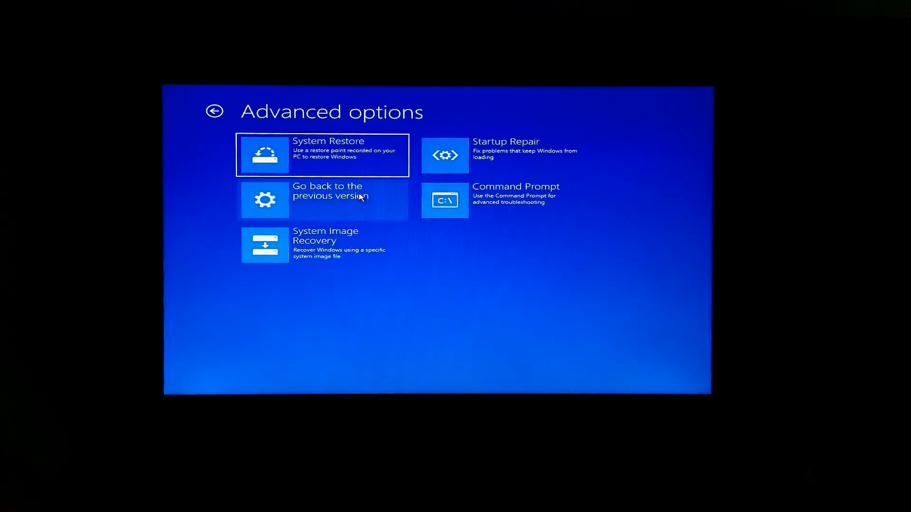
pyautogui.moveTo(542, 209)
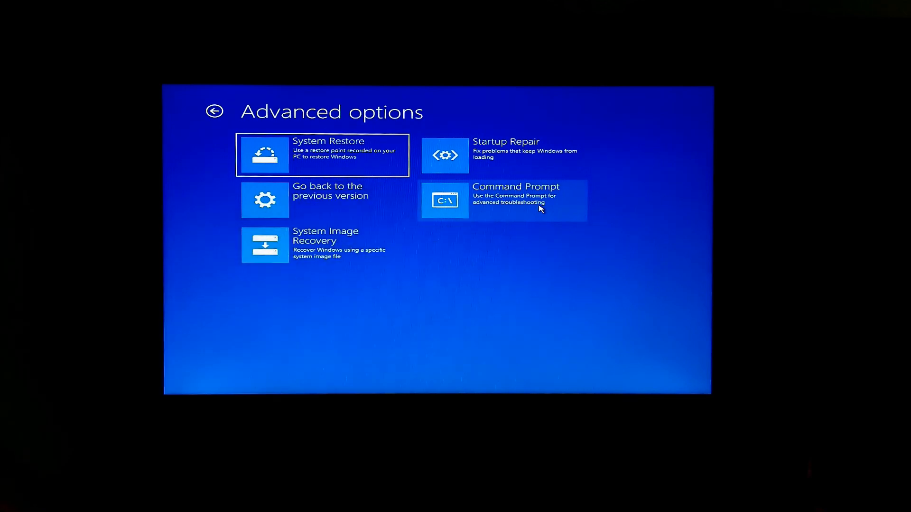
# - Set the console font to a larger Consolas size through the window's Properties
pyautogui.click(502, 200)
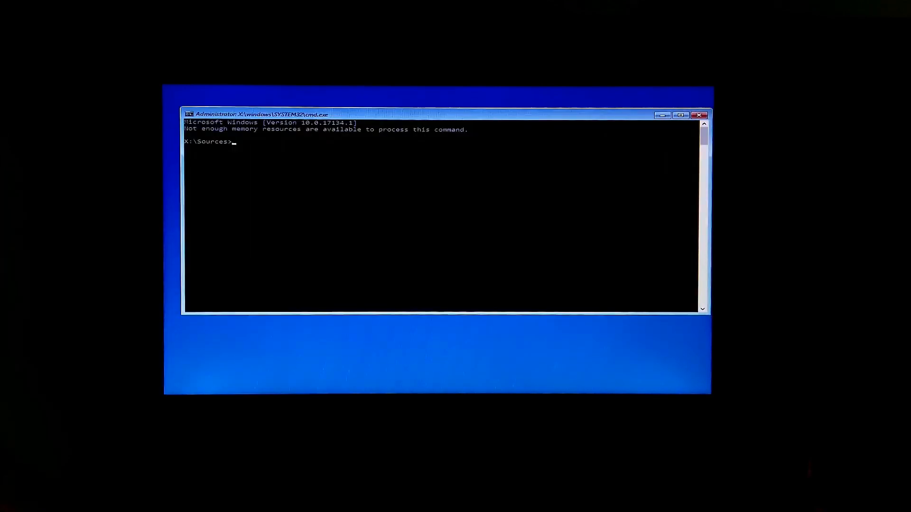
pyautogui.rightClick(260, 114)
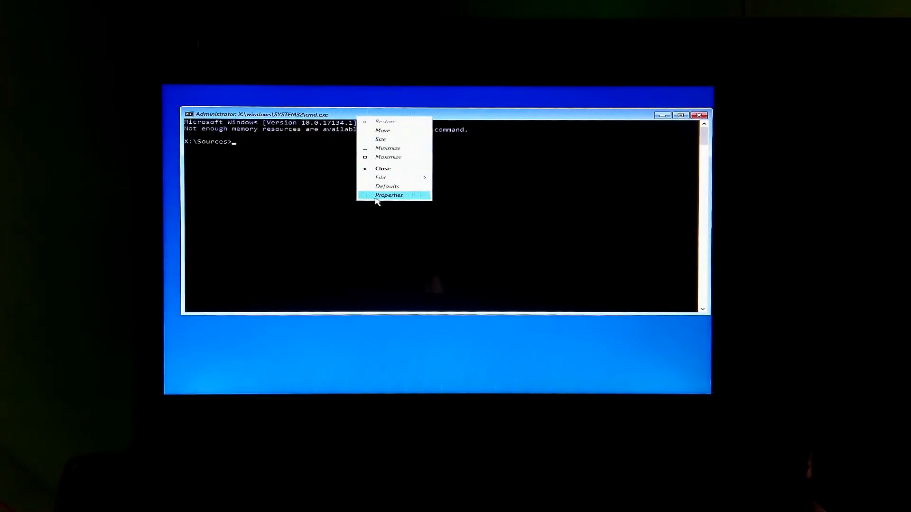
pyautogui.click(388, 195)
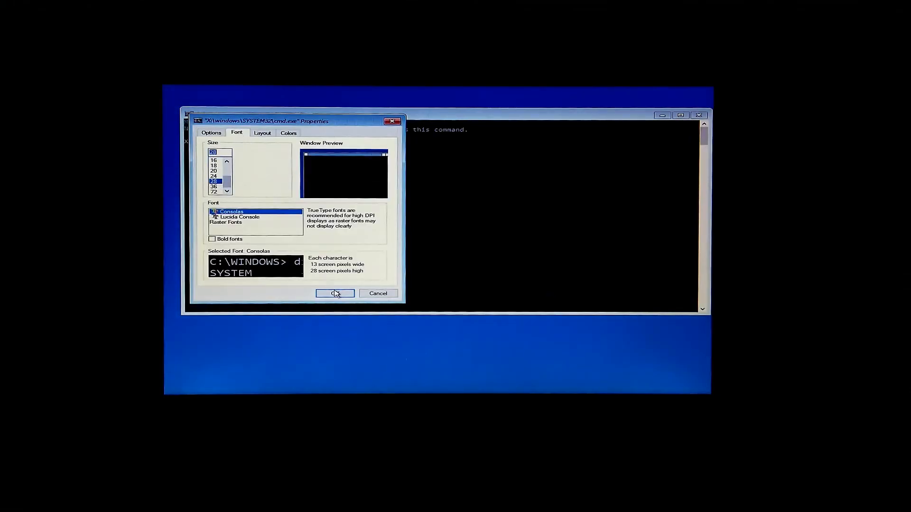
pyautogui.click(334, 293)
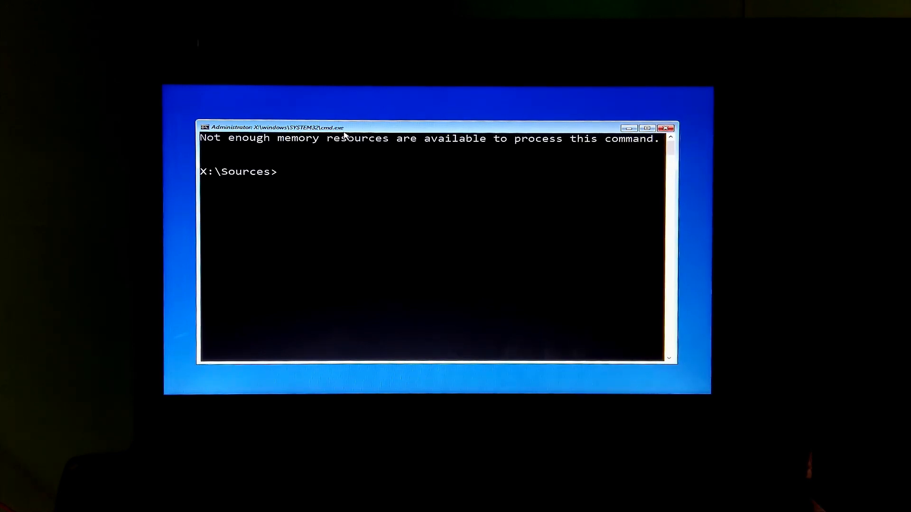
# - Enter bcdedit /export c:\bcd to back up the boot configuration store
pyautogui.write('bc')
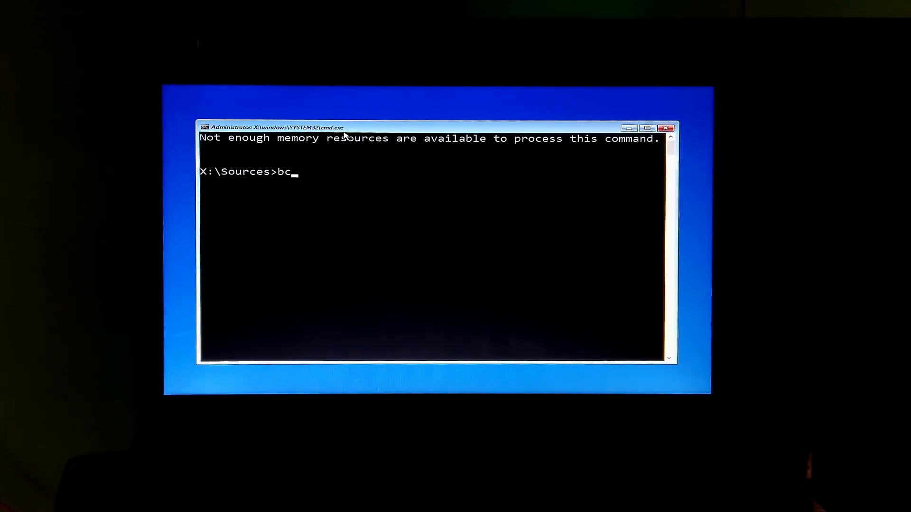
pyautogui.write('dedit /')
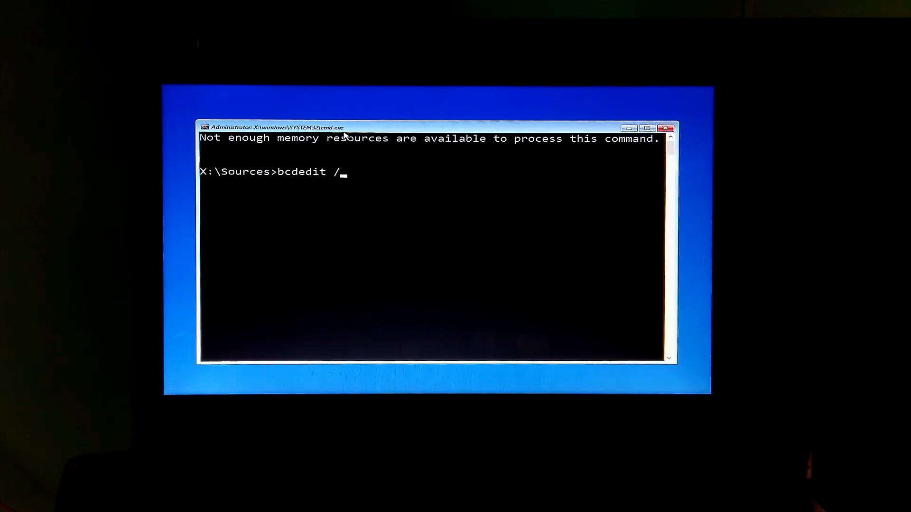
pyautogui.write('export c')
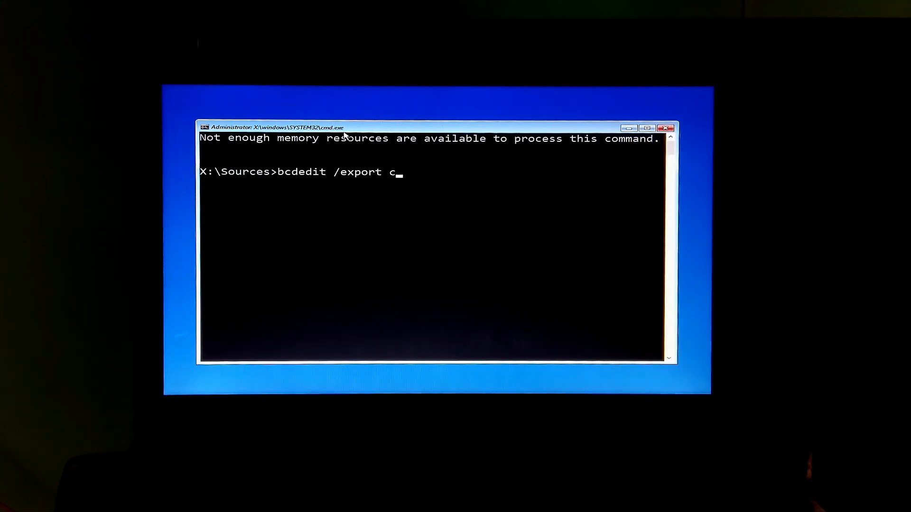
pyautogui.write(':\\bc')
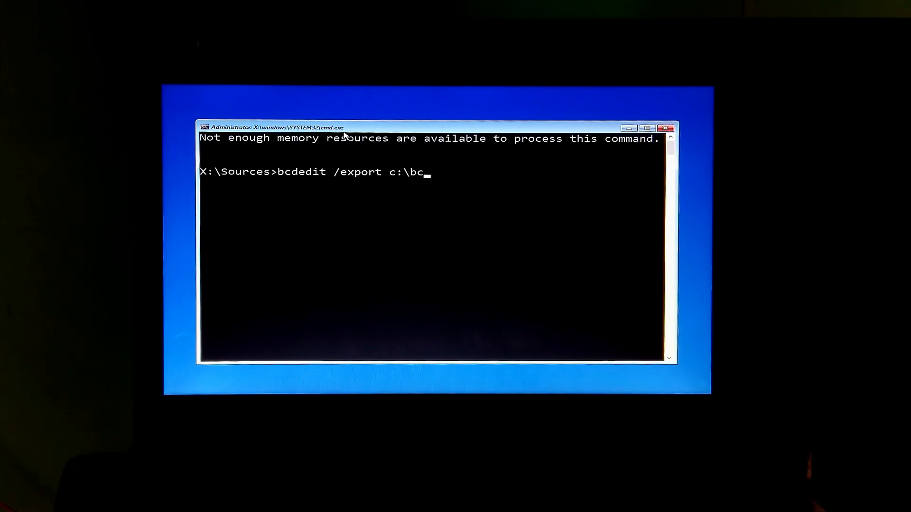
pyautogui.write('d')
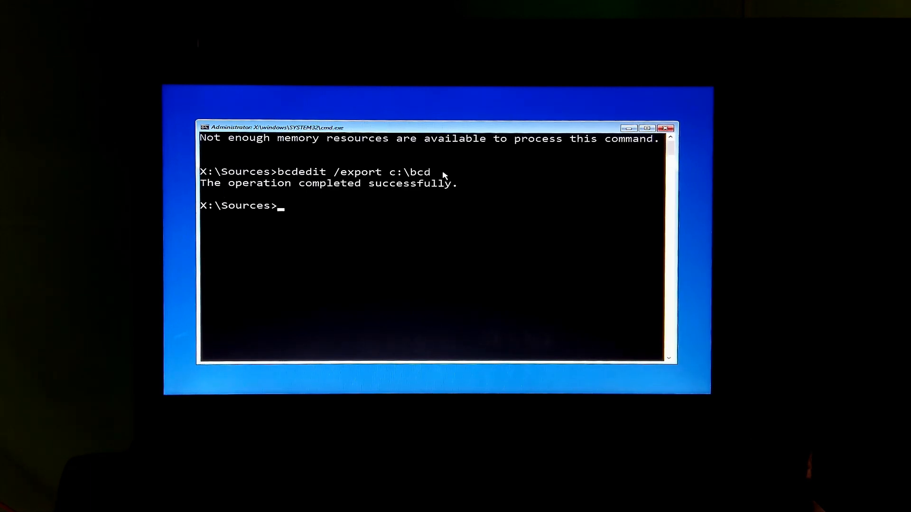
# - Clear the hidden, read-only and system attributes with attrib c:\boot\bcd -h -r -s
pyautogui.write('attrib')
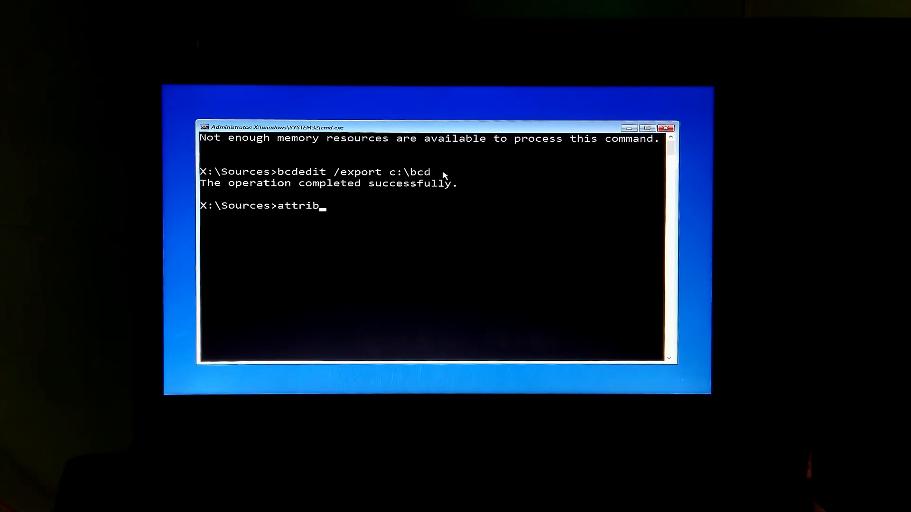
pyautogui.write('c:')
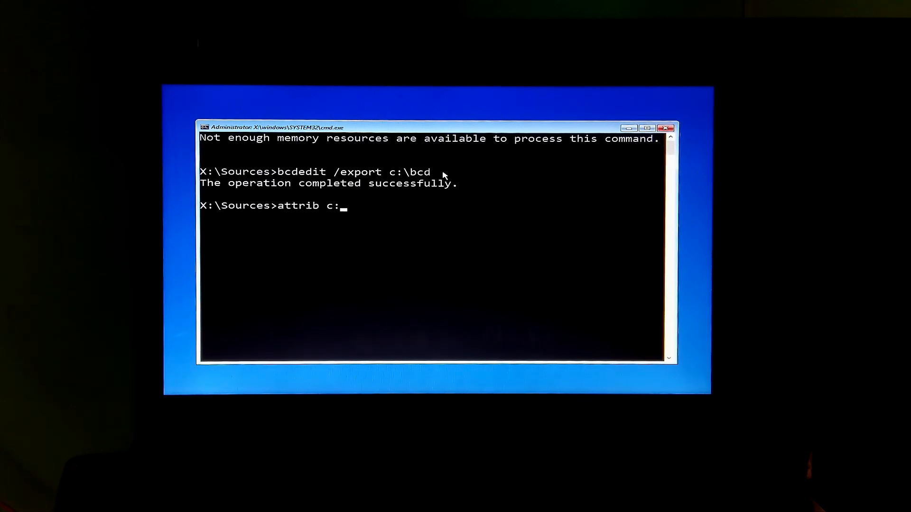
pyautogui.write('\\boot')
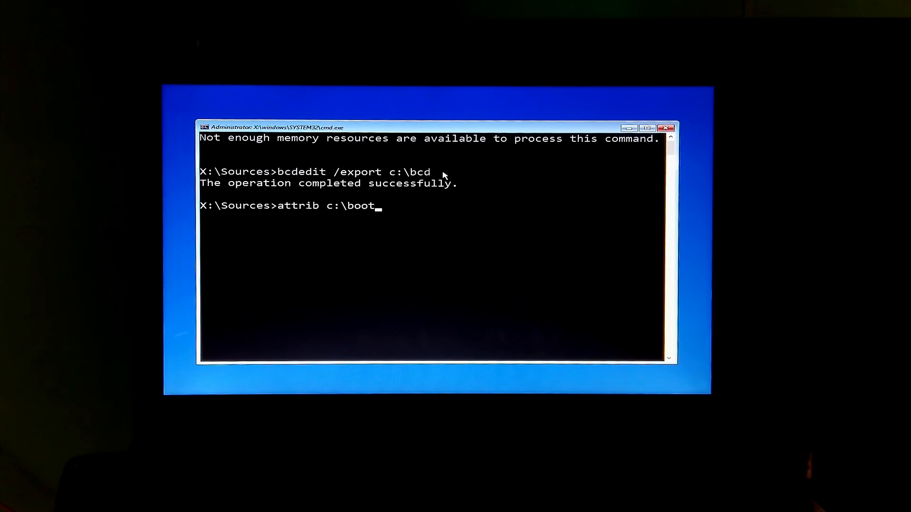
pyautogui.write('\\bcd')
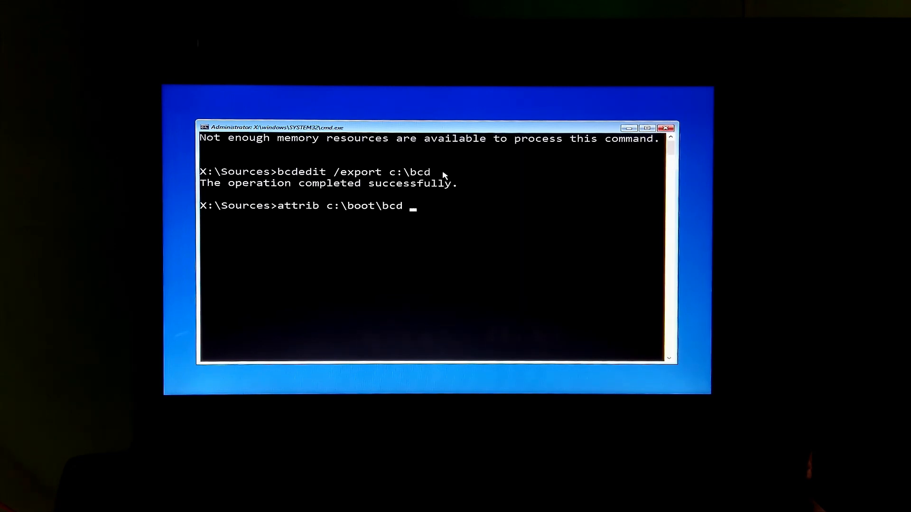
pyautogui.write('-h')
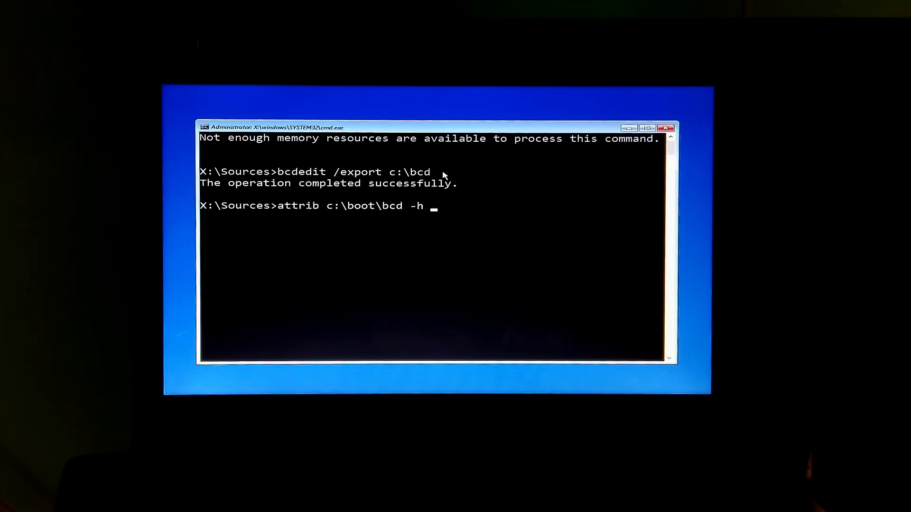
pyautogui.write('-r -')
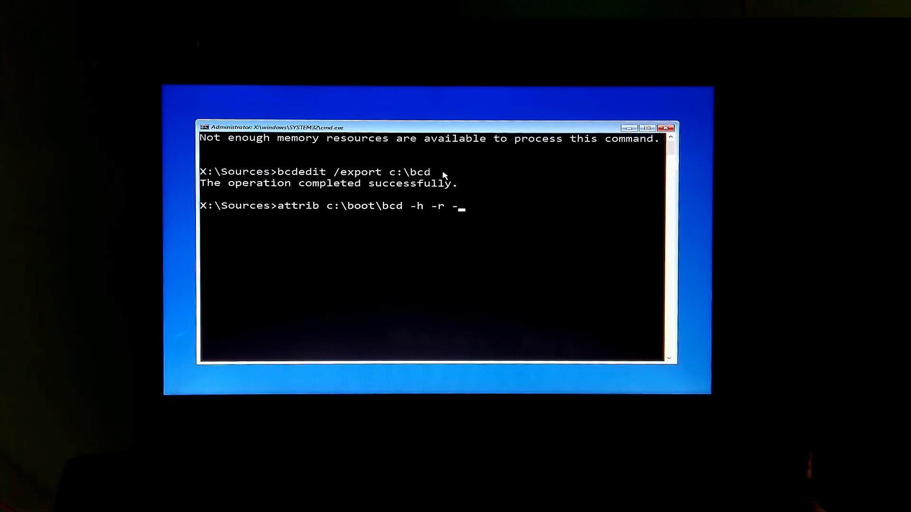
pyautogui.press('Return')
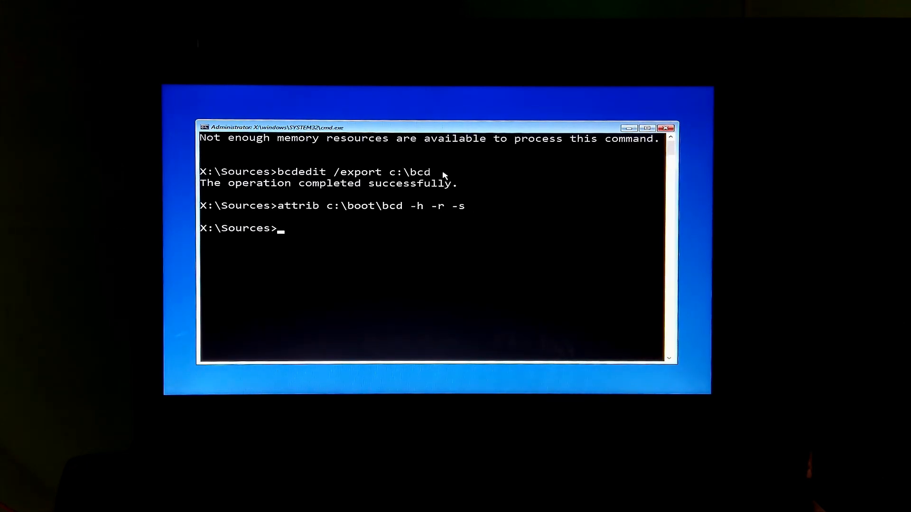
# - Rename c:\boot\bcd to bcd.old with the ren command
pyautogui.write('re')
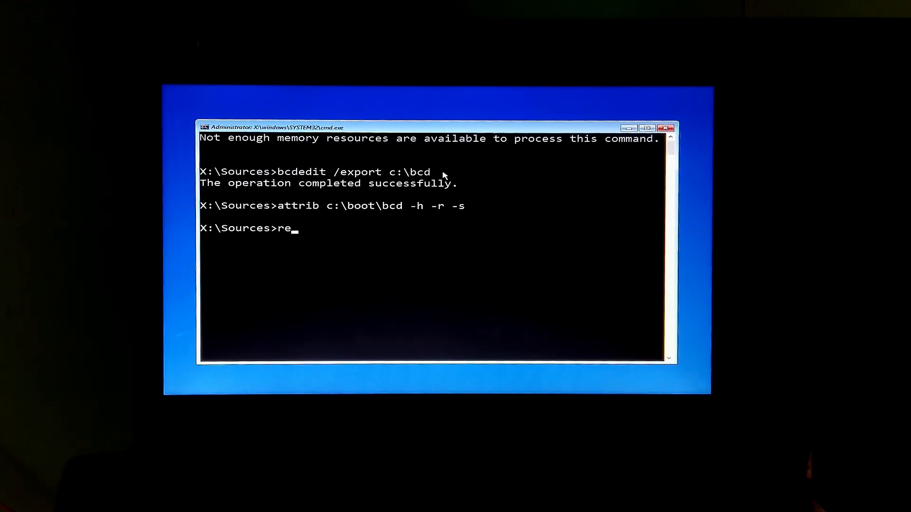
pyautogui.write('n c:\\boot\\')
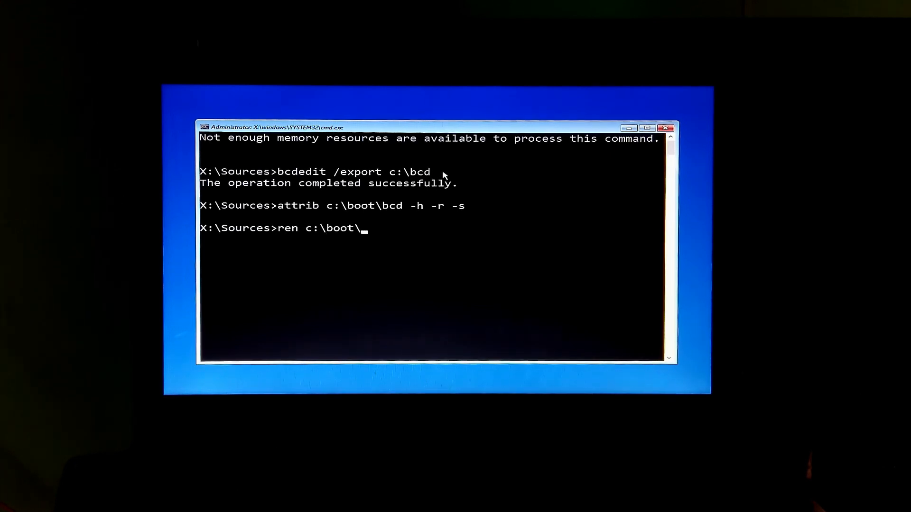
pyautogui.write('bcd')
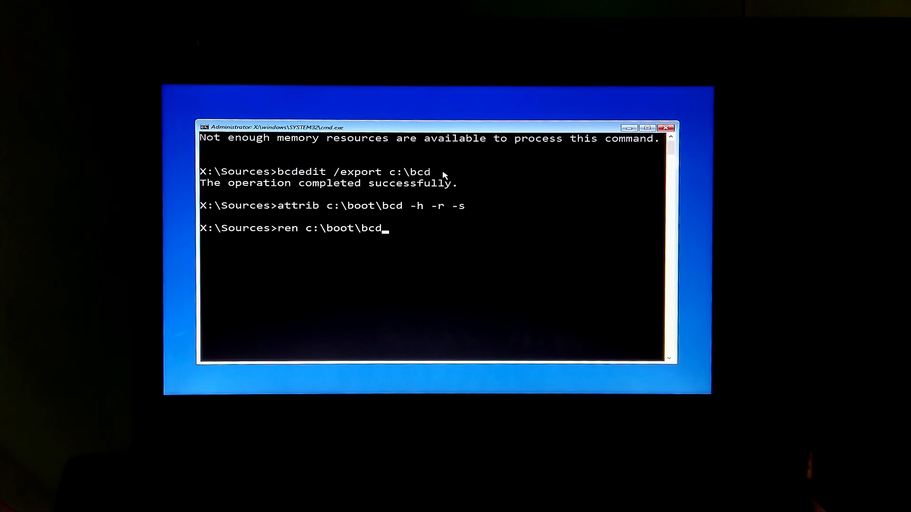
pyautogui.write('bcd')
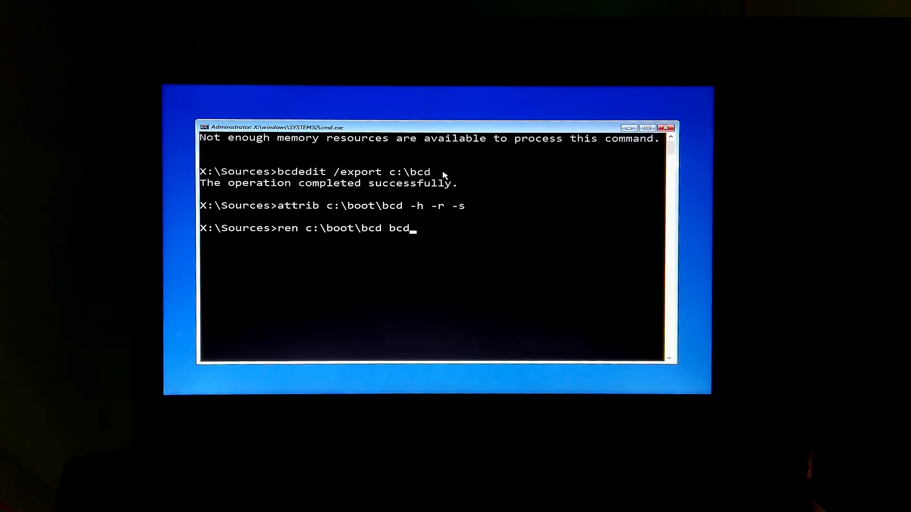
pyautogui.write('.old')
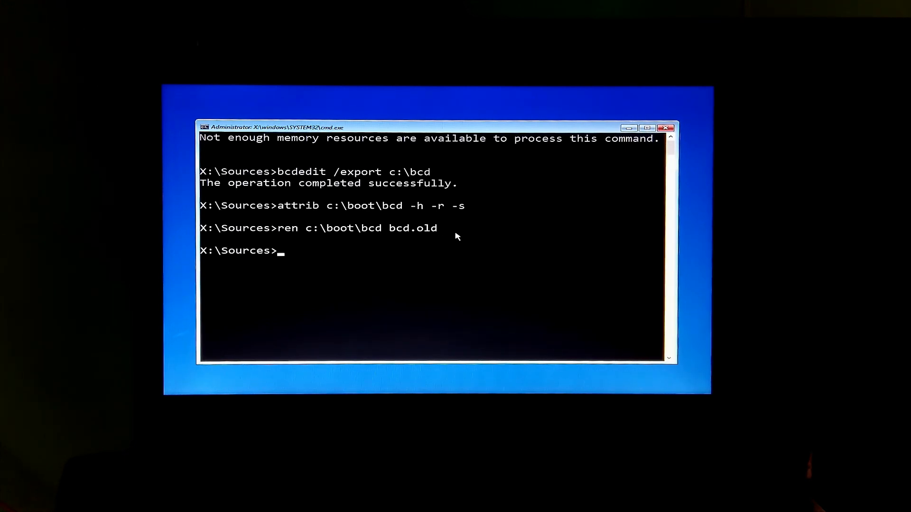
pyautogui.write('bootrec /rebuild')
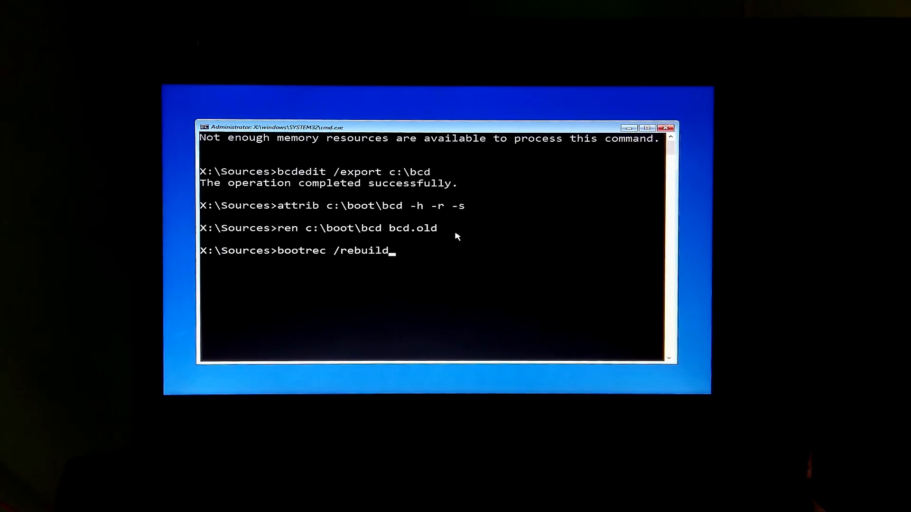
# - Run bootrec /rebuildbcd, add E:\Windows with A, then exit to Choose an option
pyautogui.write('bcd')
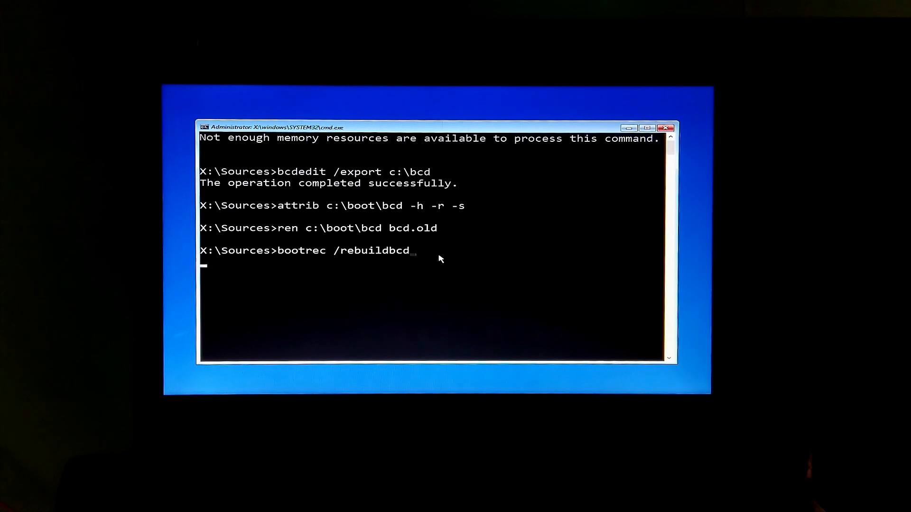
pyautogui.press('Return')
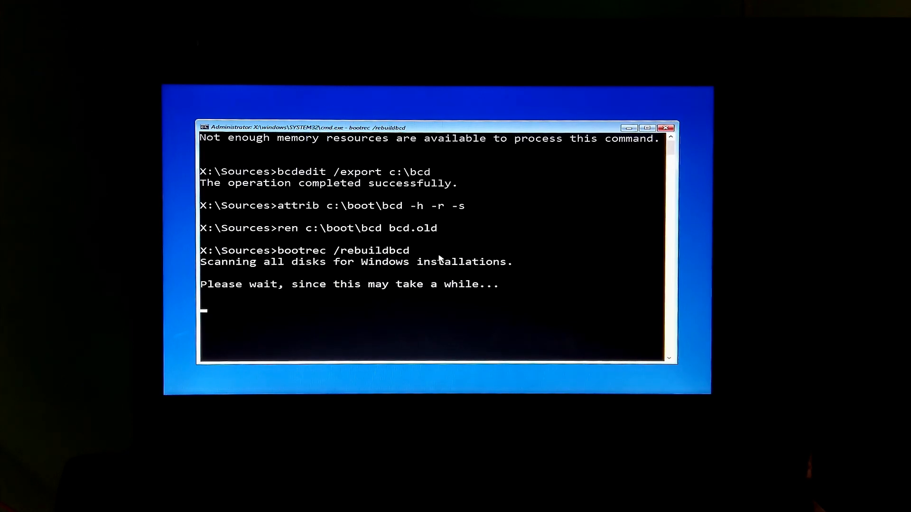
pyautogui.moveTo(503, 256)
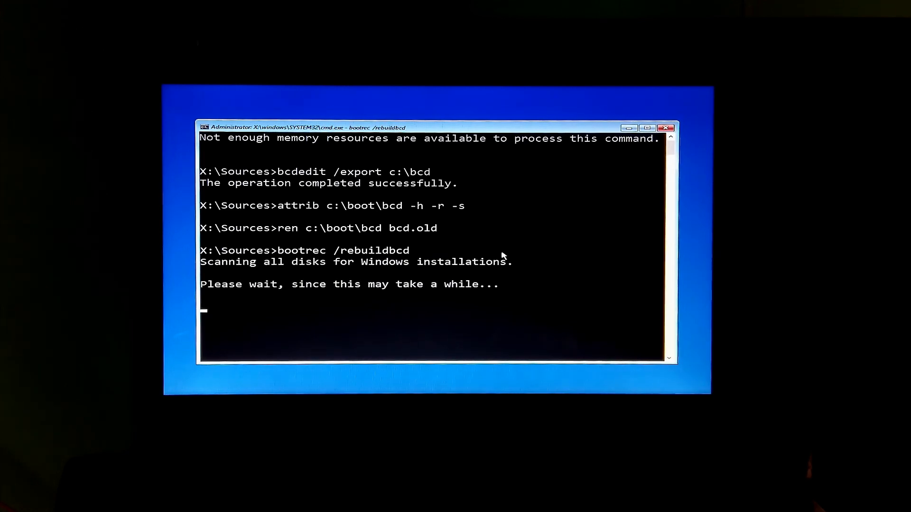
pyautogui.moveTo(529, 256)
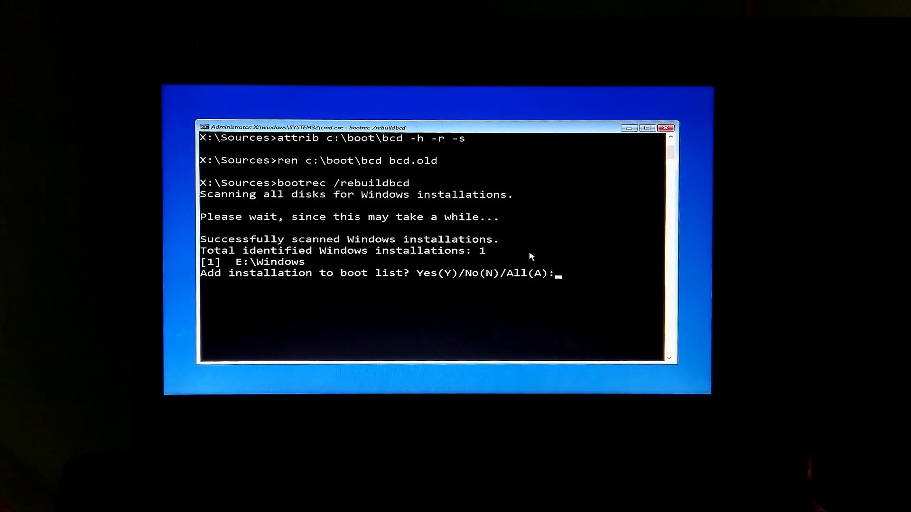
pyautogui.moveTo(572, 285)
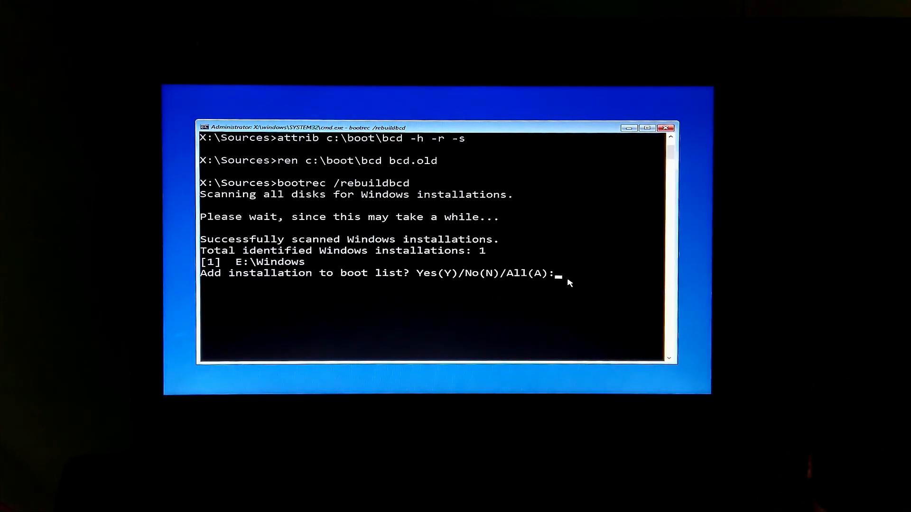
pyautogui.write('A')
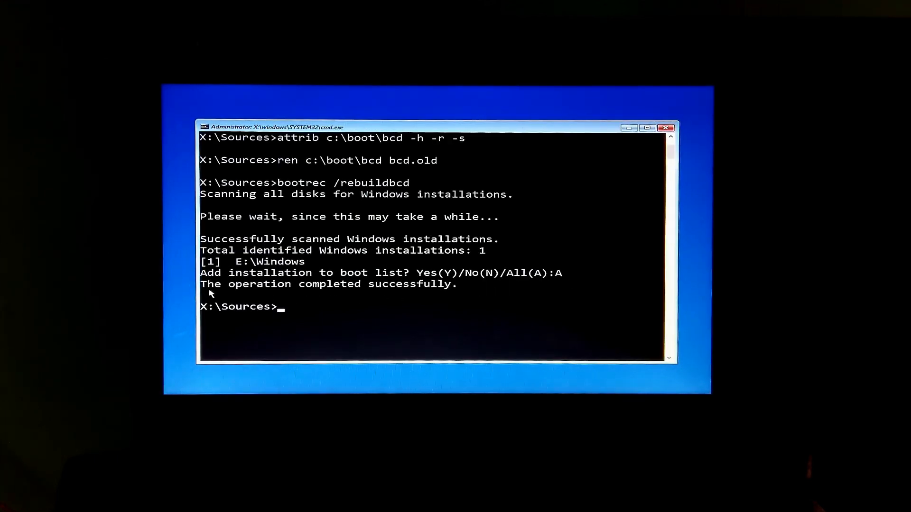
pyautogui.moveTo(328, 298)
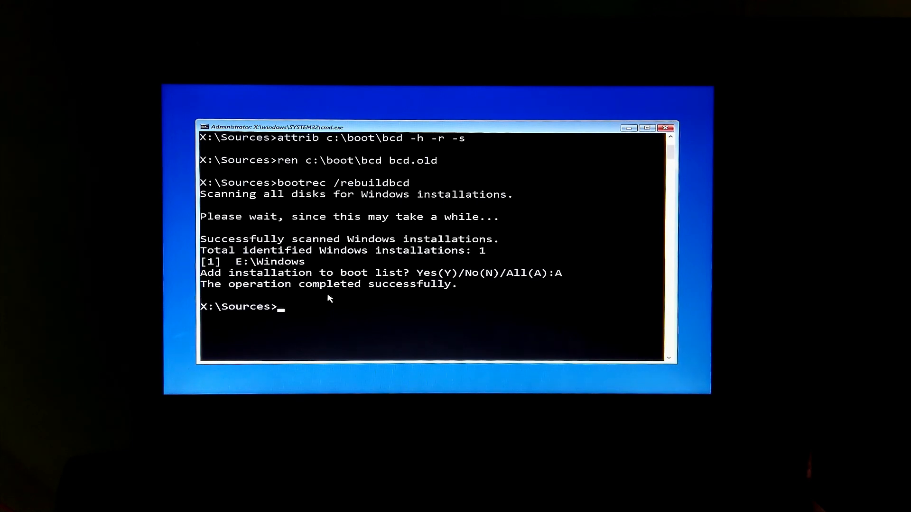
pyautogui.write('e')
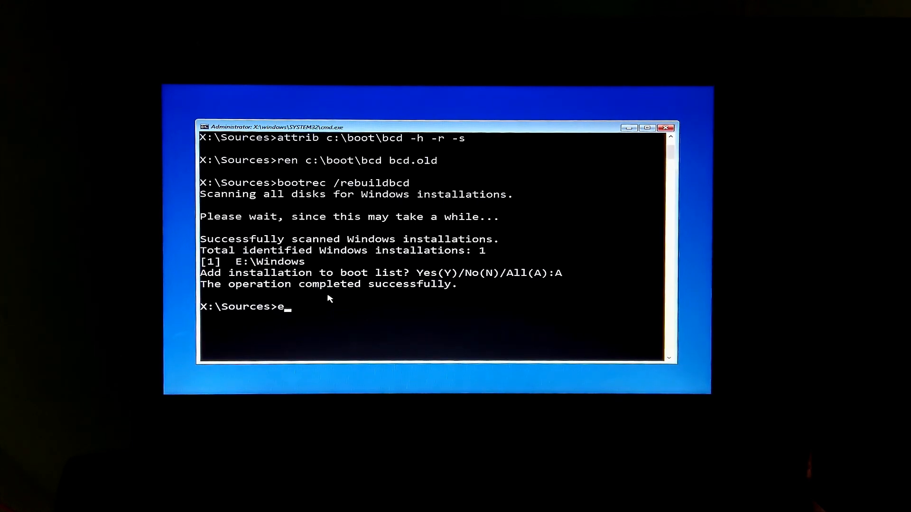
pyautogui.write('xit')
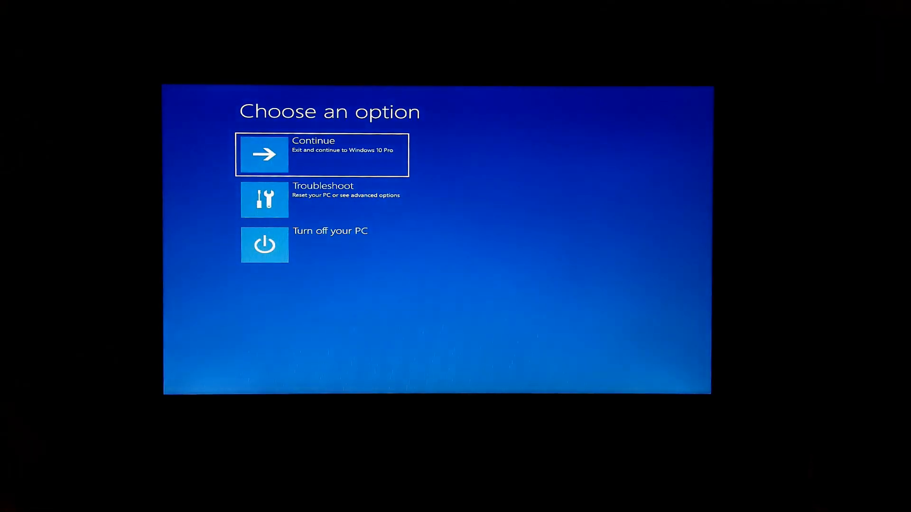
pyautogui.moveTo(302, 251)
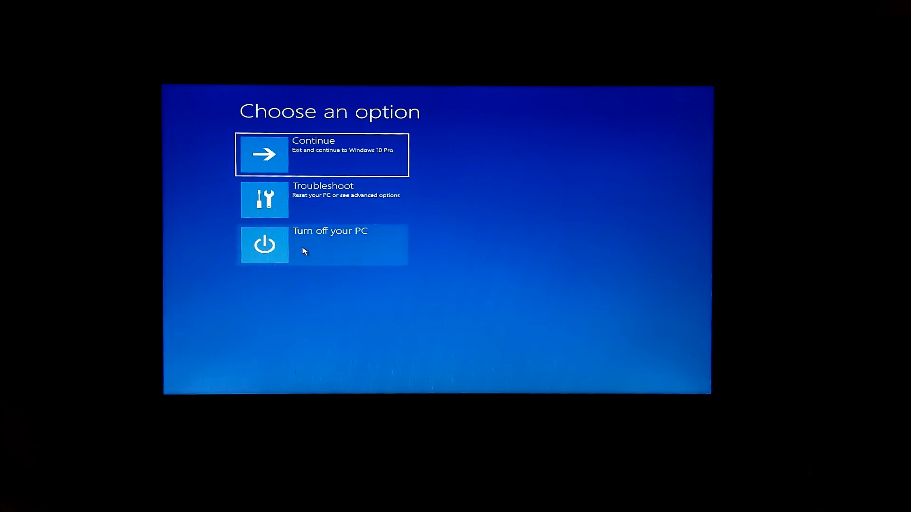